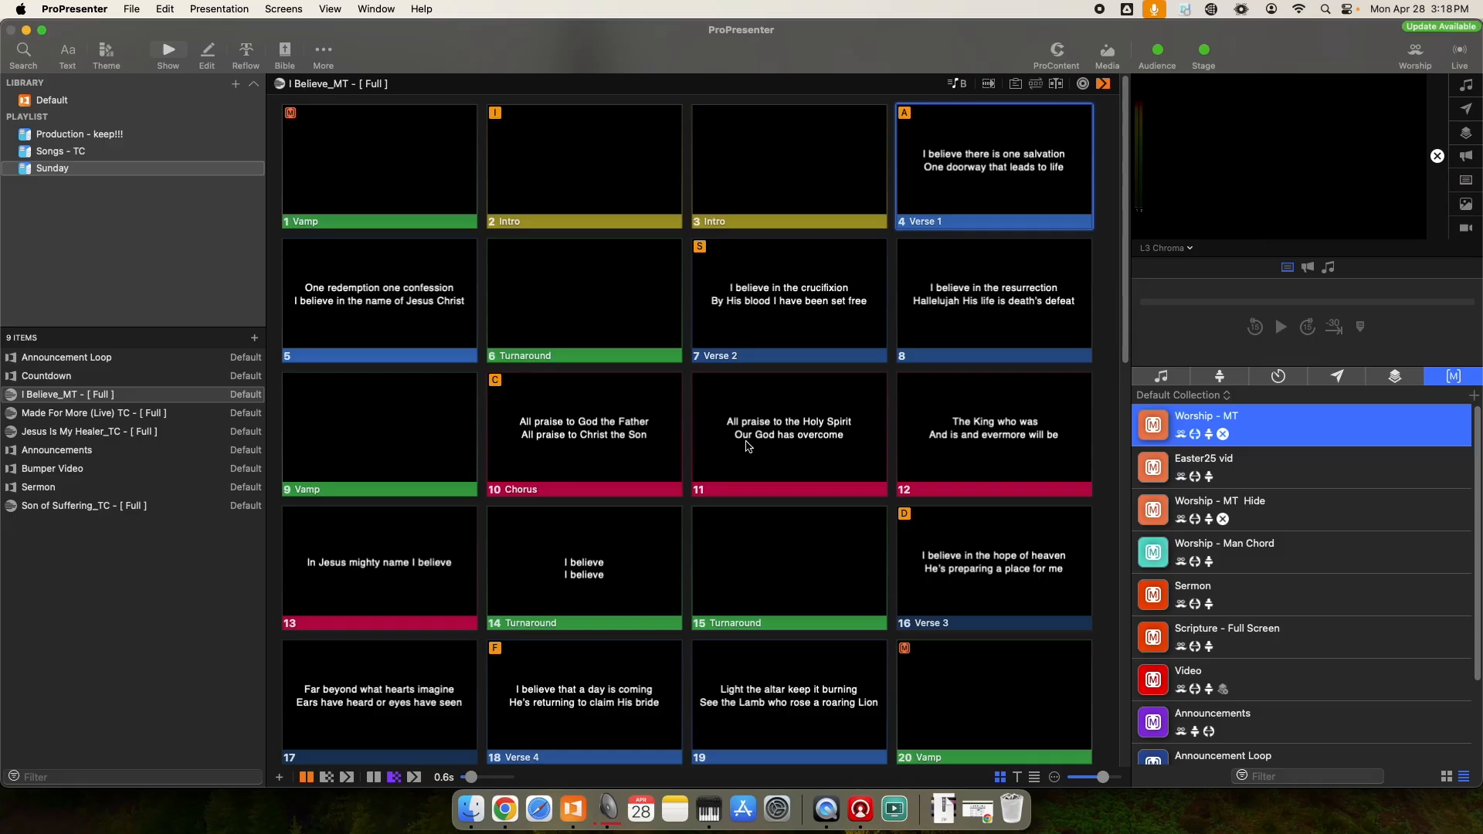
mouse_move(962, 197)
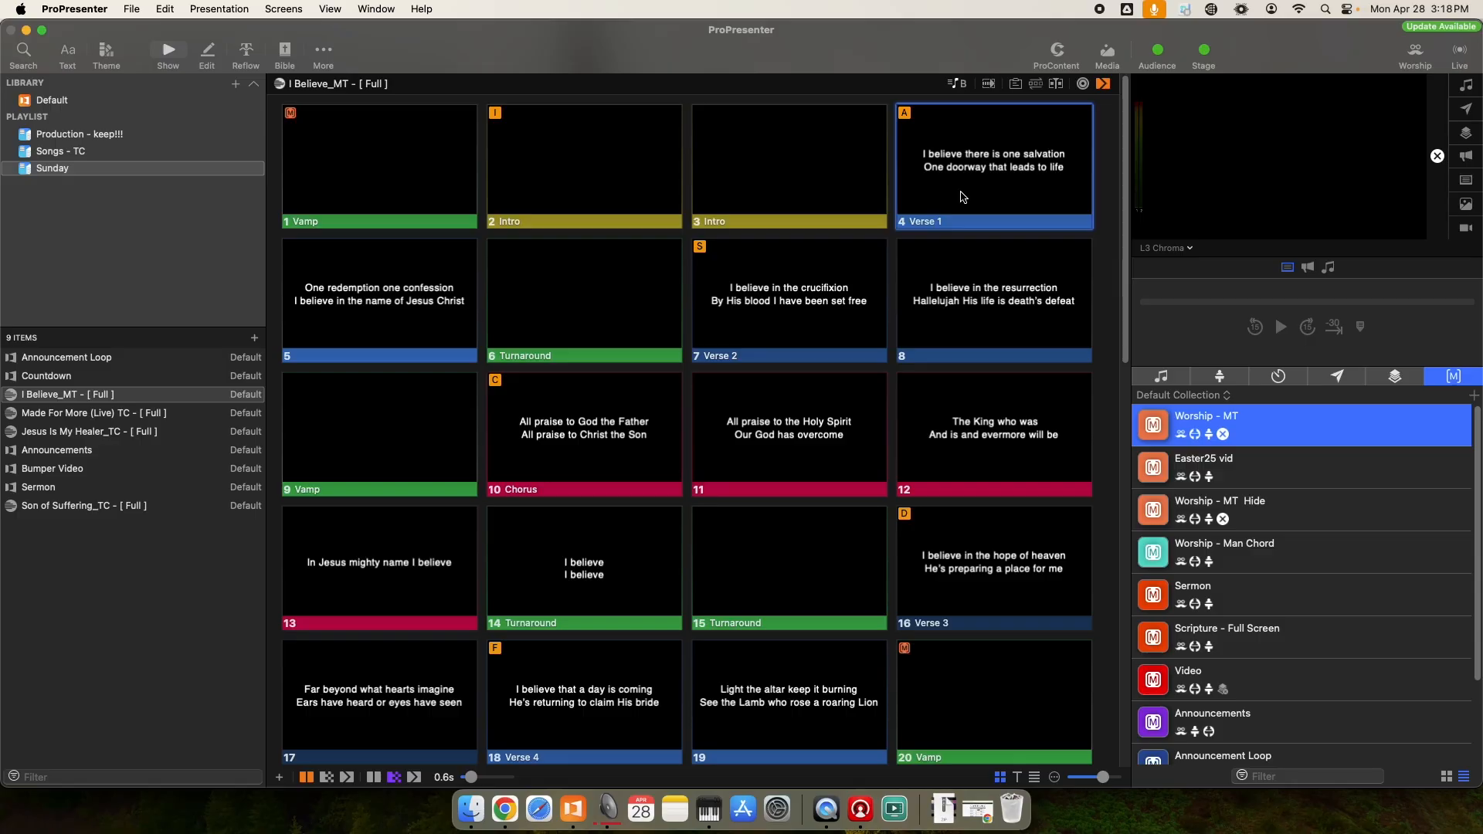
mouse_move(965, 197)
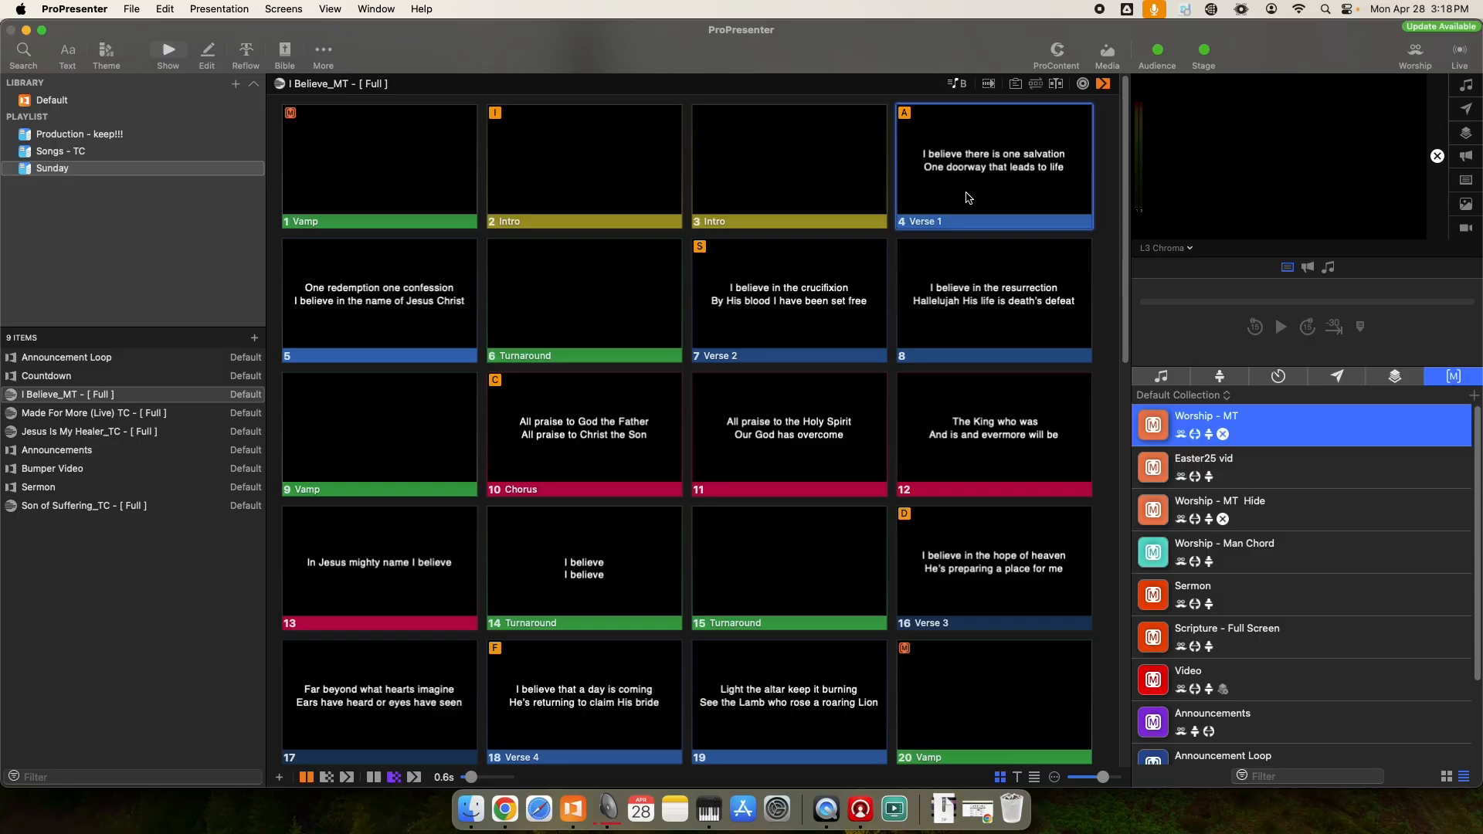
mouse_move(929, 180)
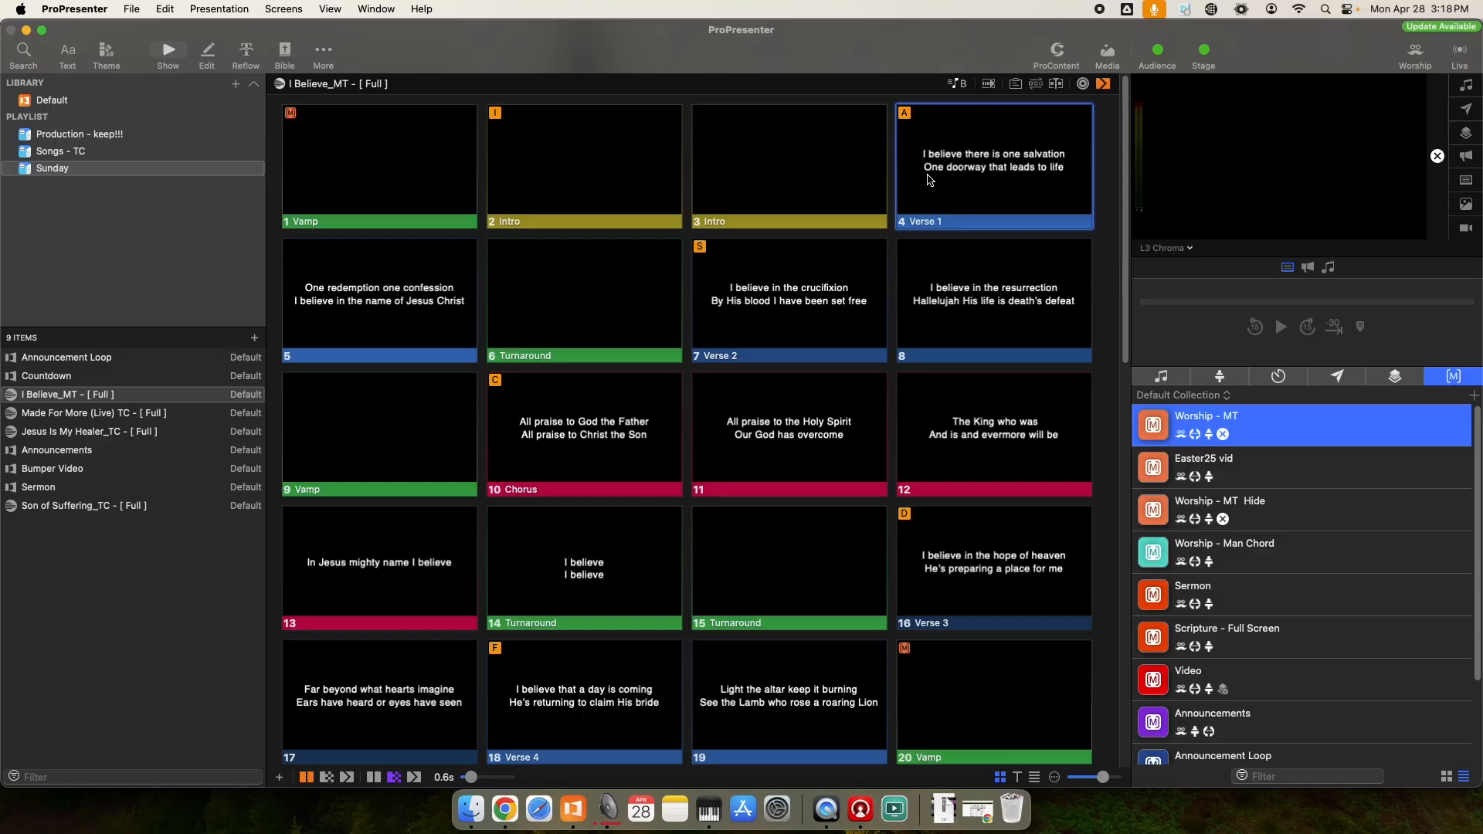
mouse_move(943, 157)
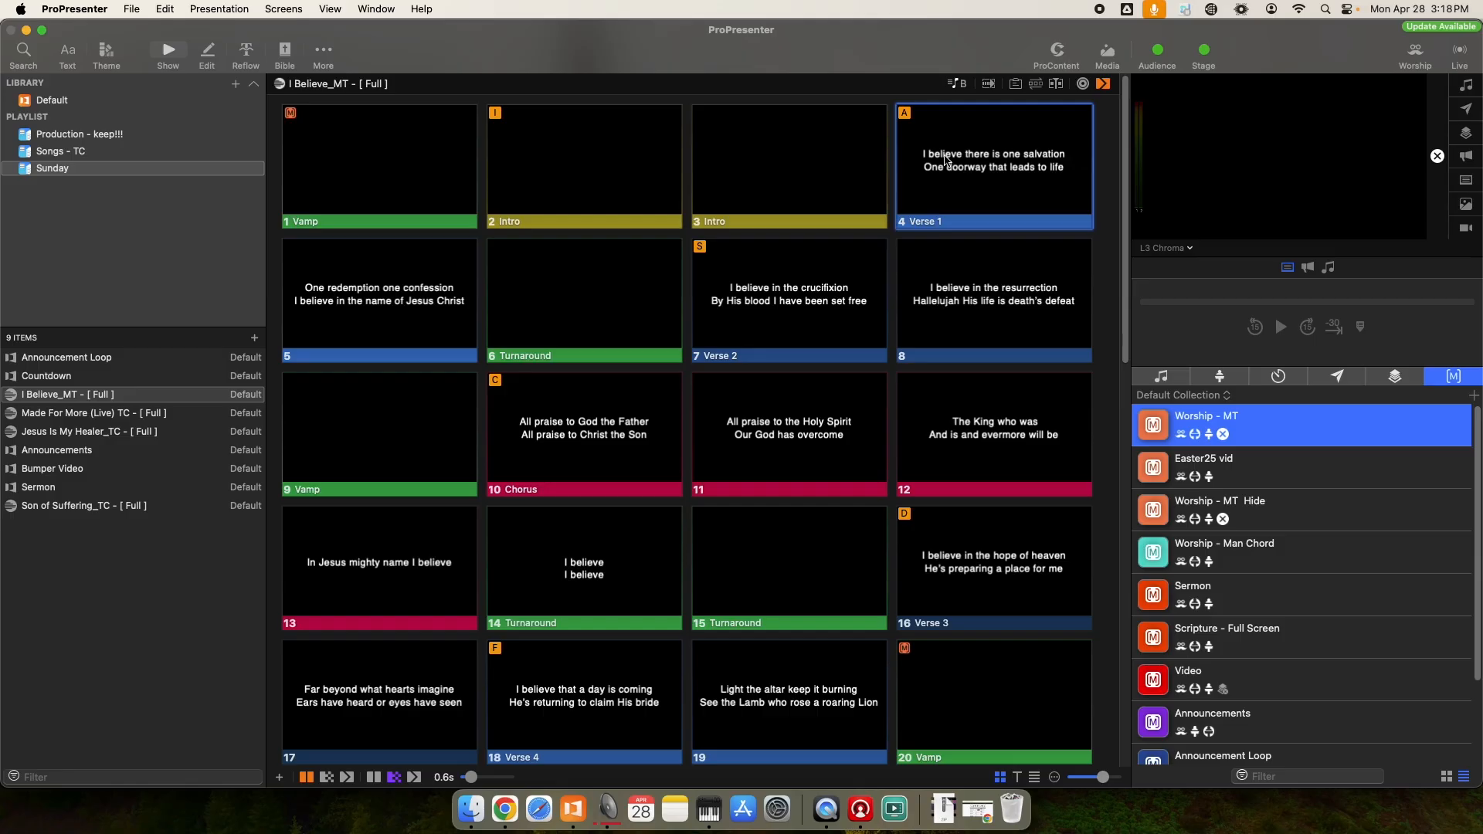
mouse_move(961, 193)
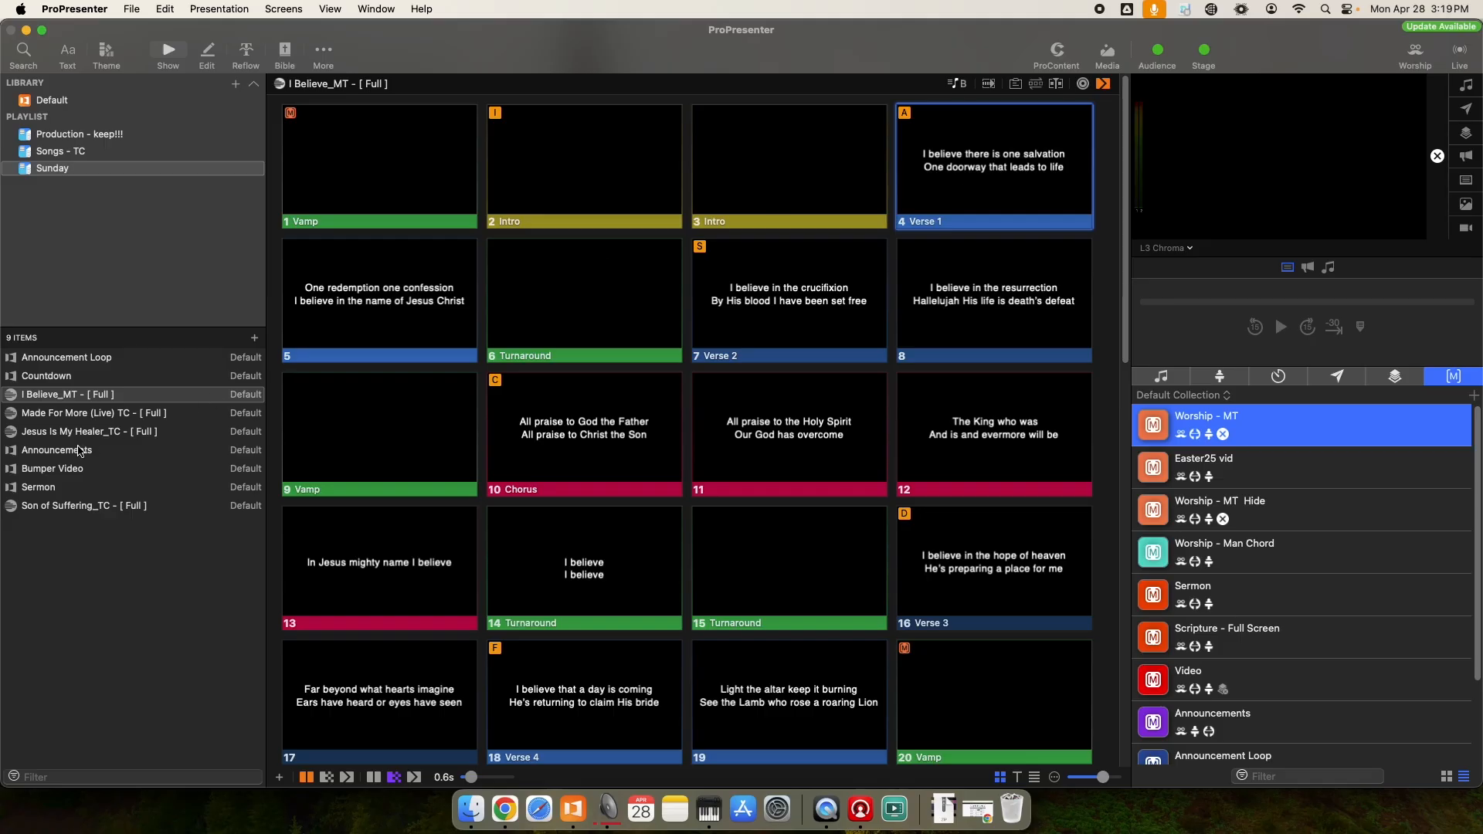
Show the four slides of the Announcements presentation from the Sunday playlist.
click(56, 450)
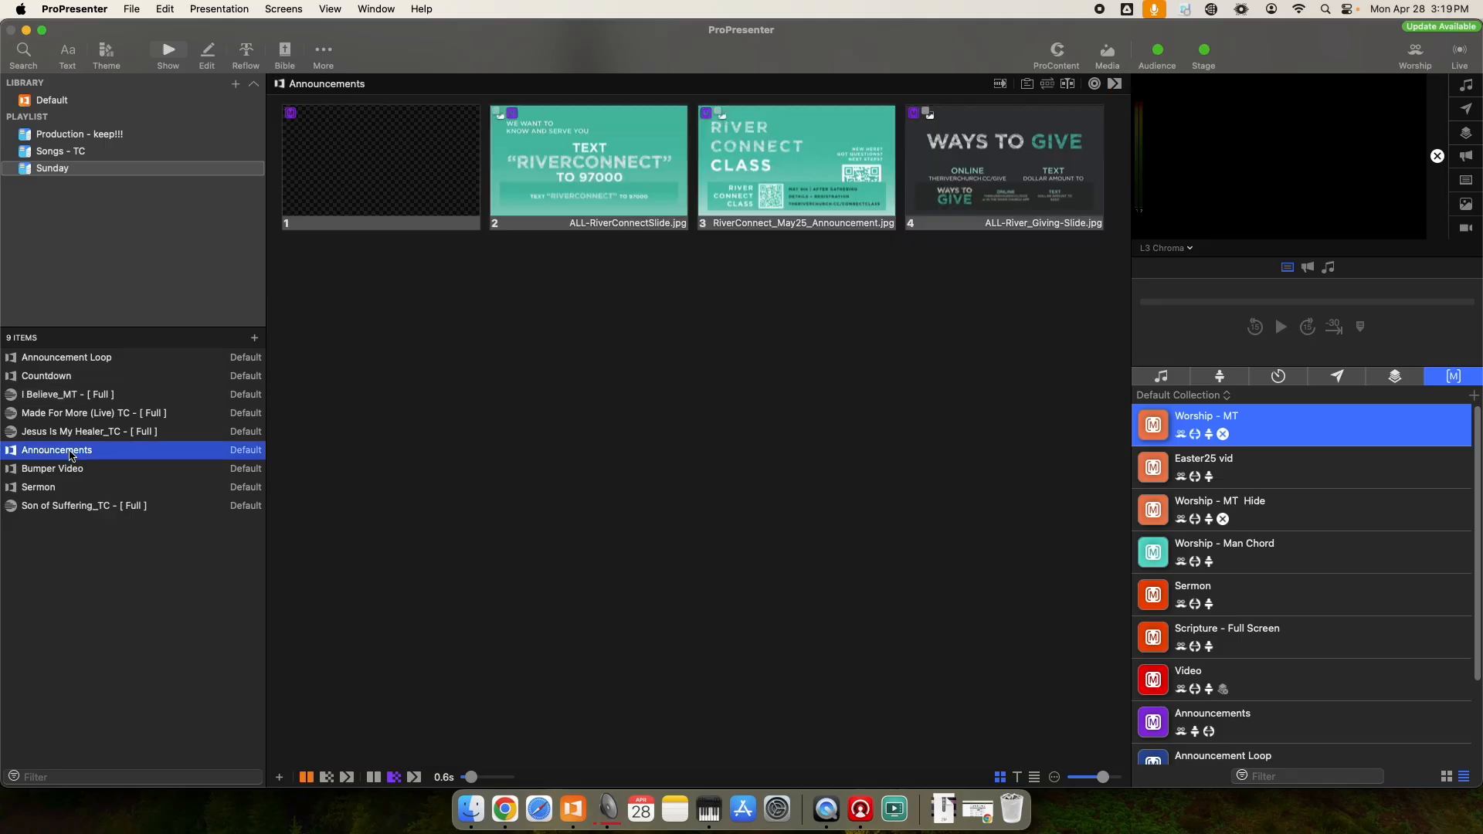
mouse_move(739, 178)
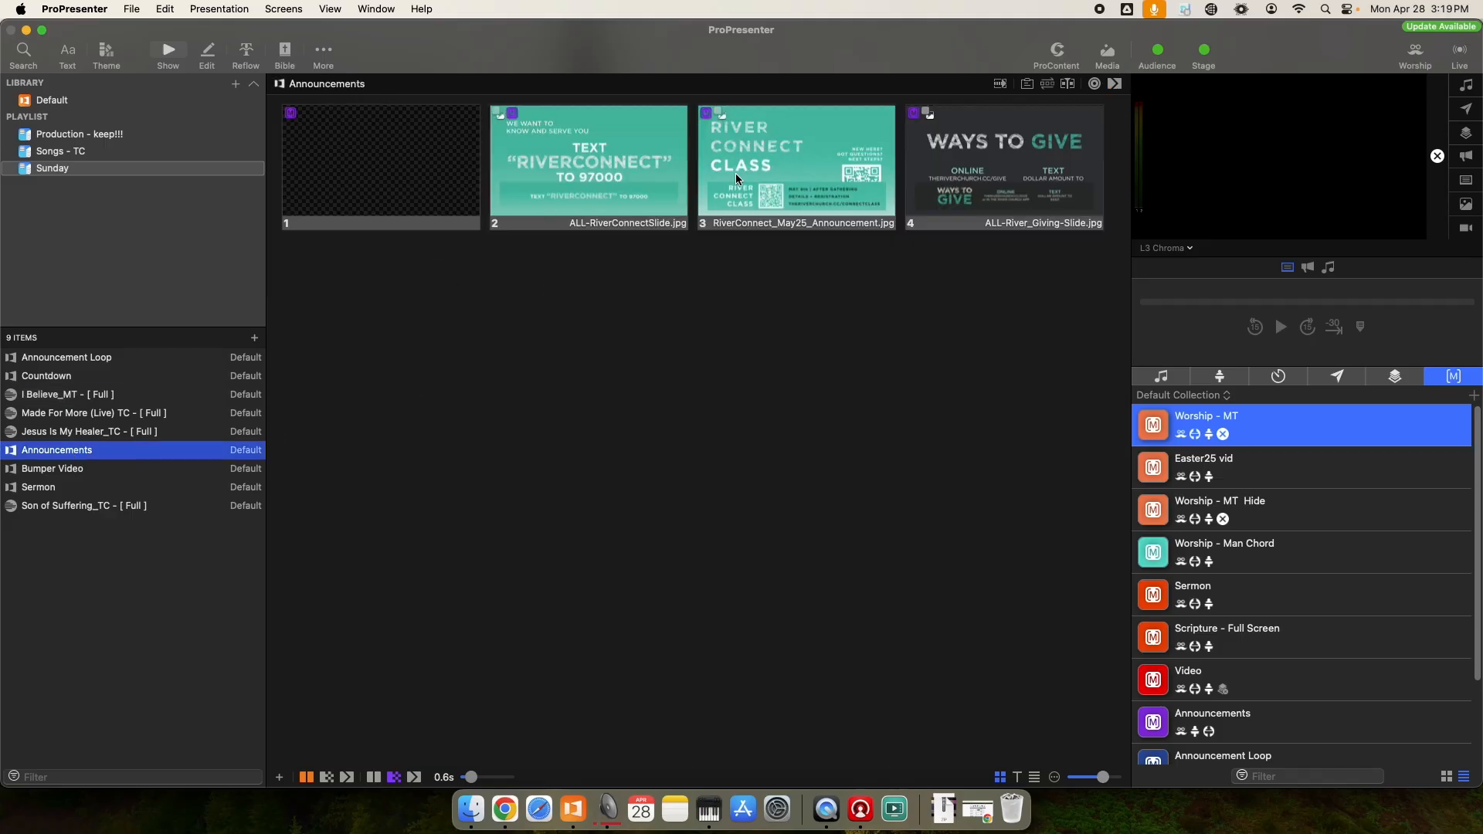
mouse_move(588, 144)
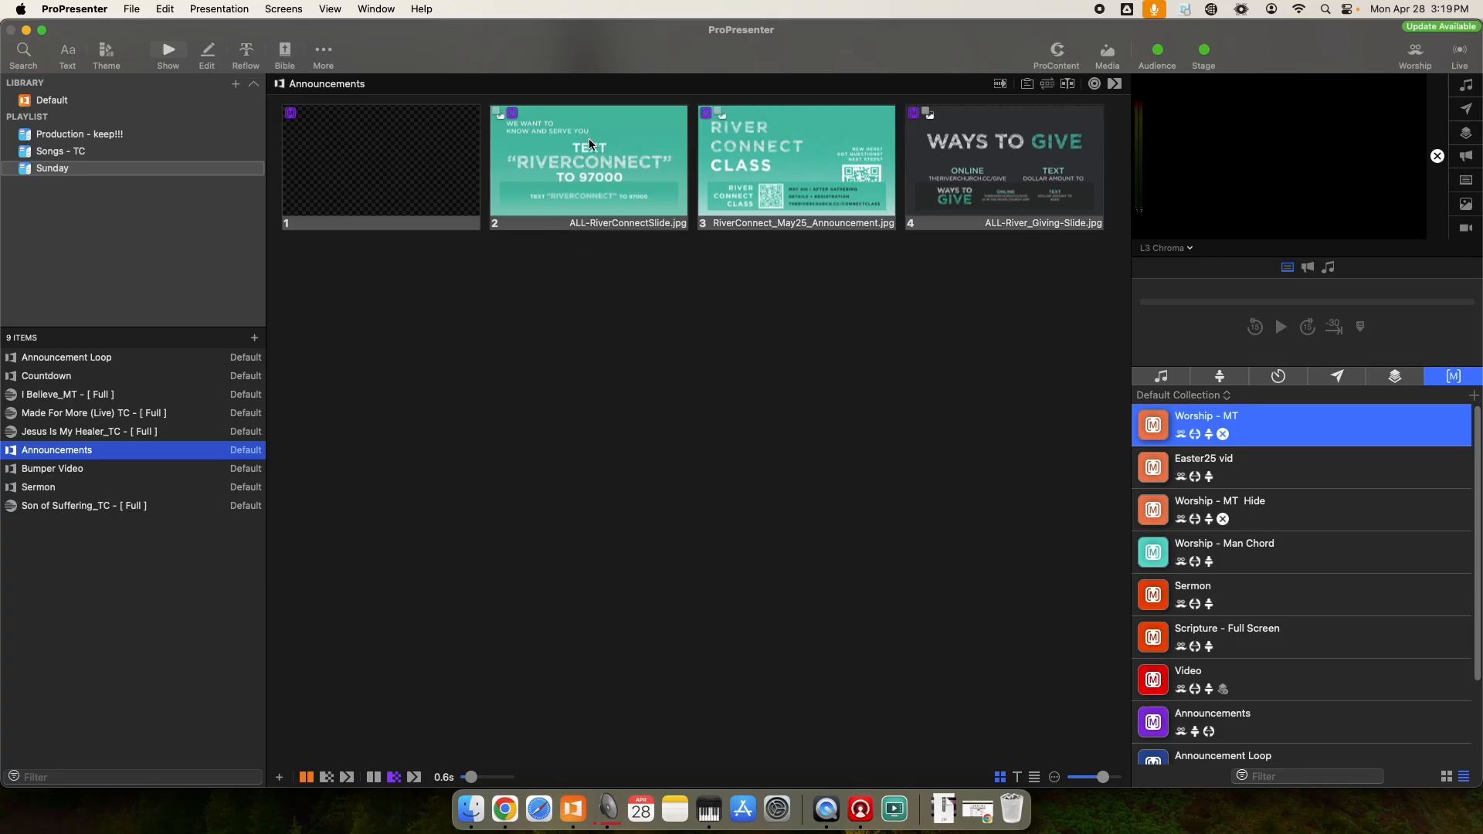
mouse_move(613, 154)
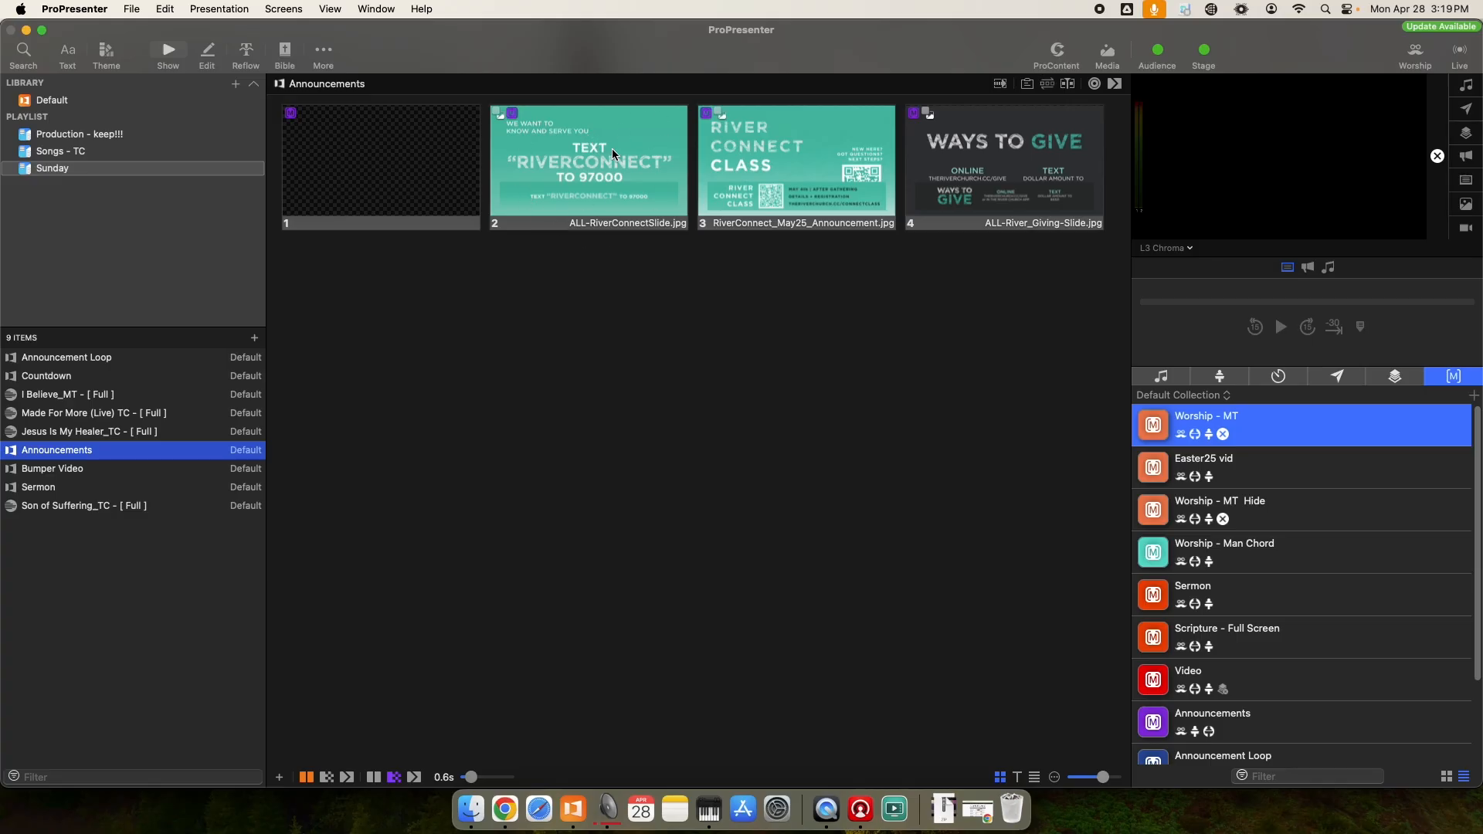
mouse_move(599, 210)
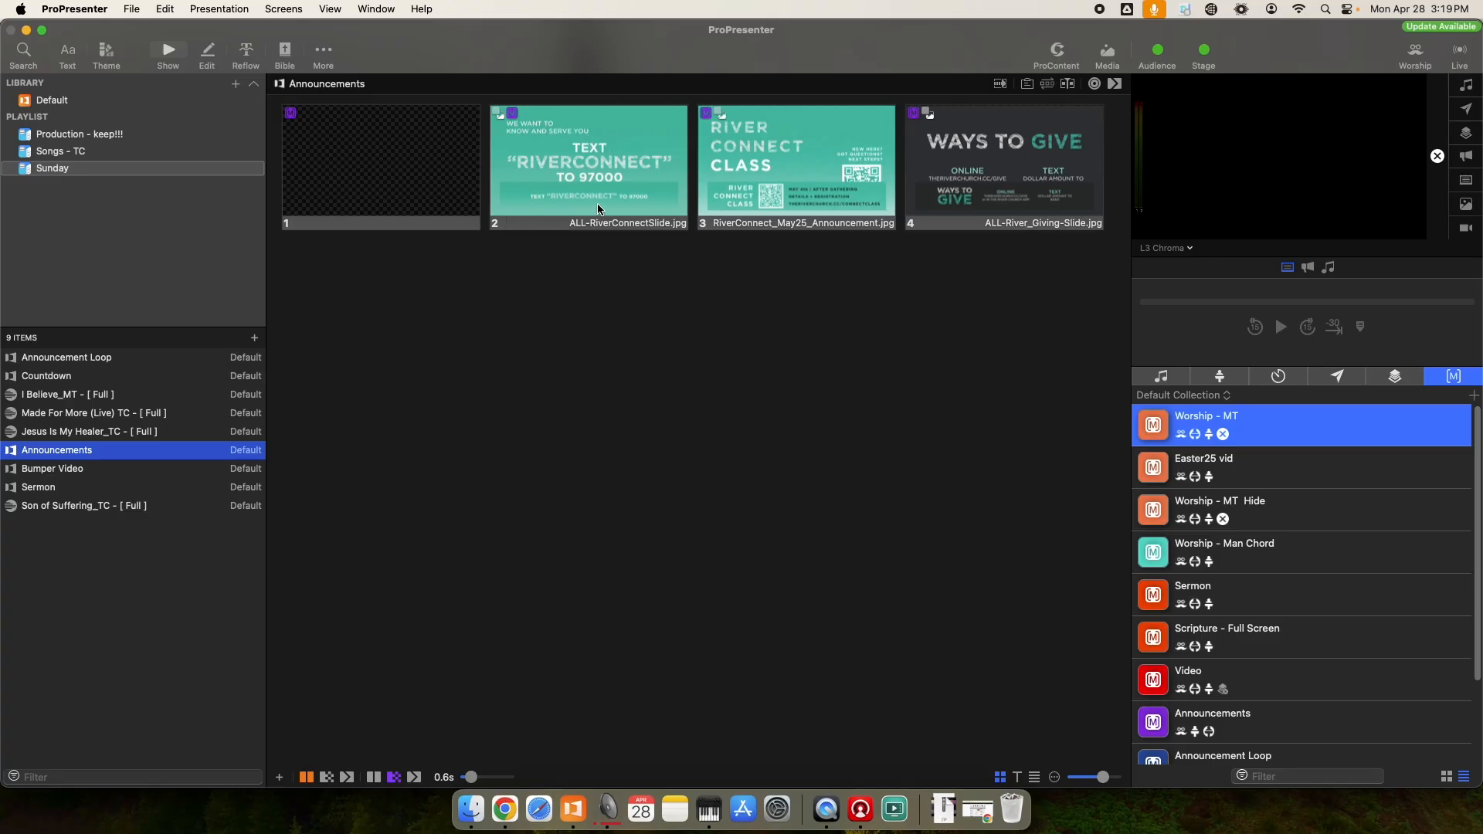
mouse_move(633, 210)
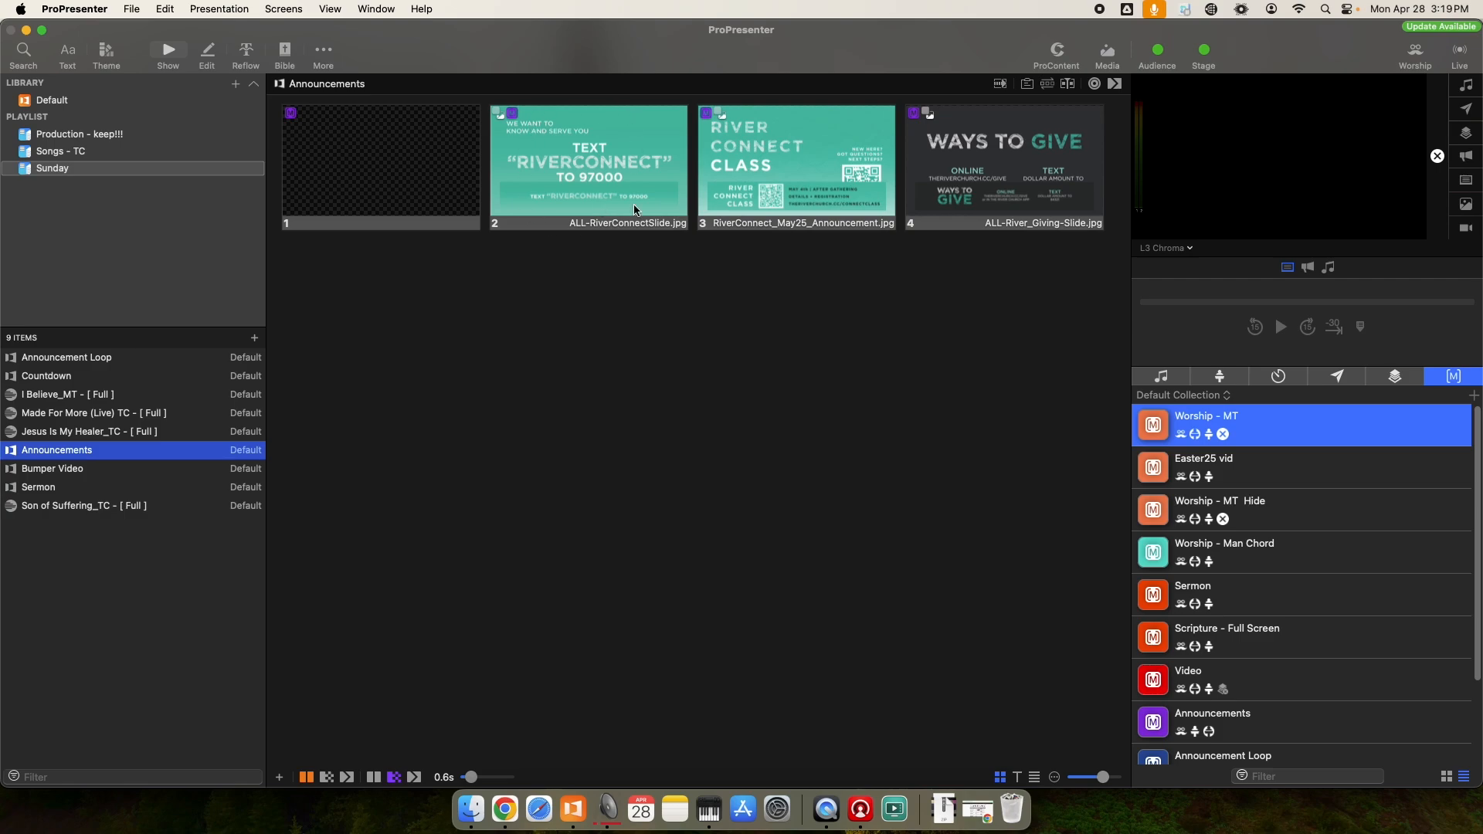
mouse_move(517, 107)
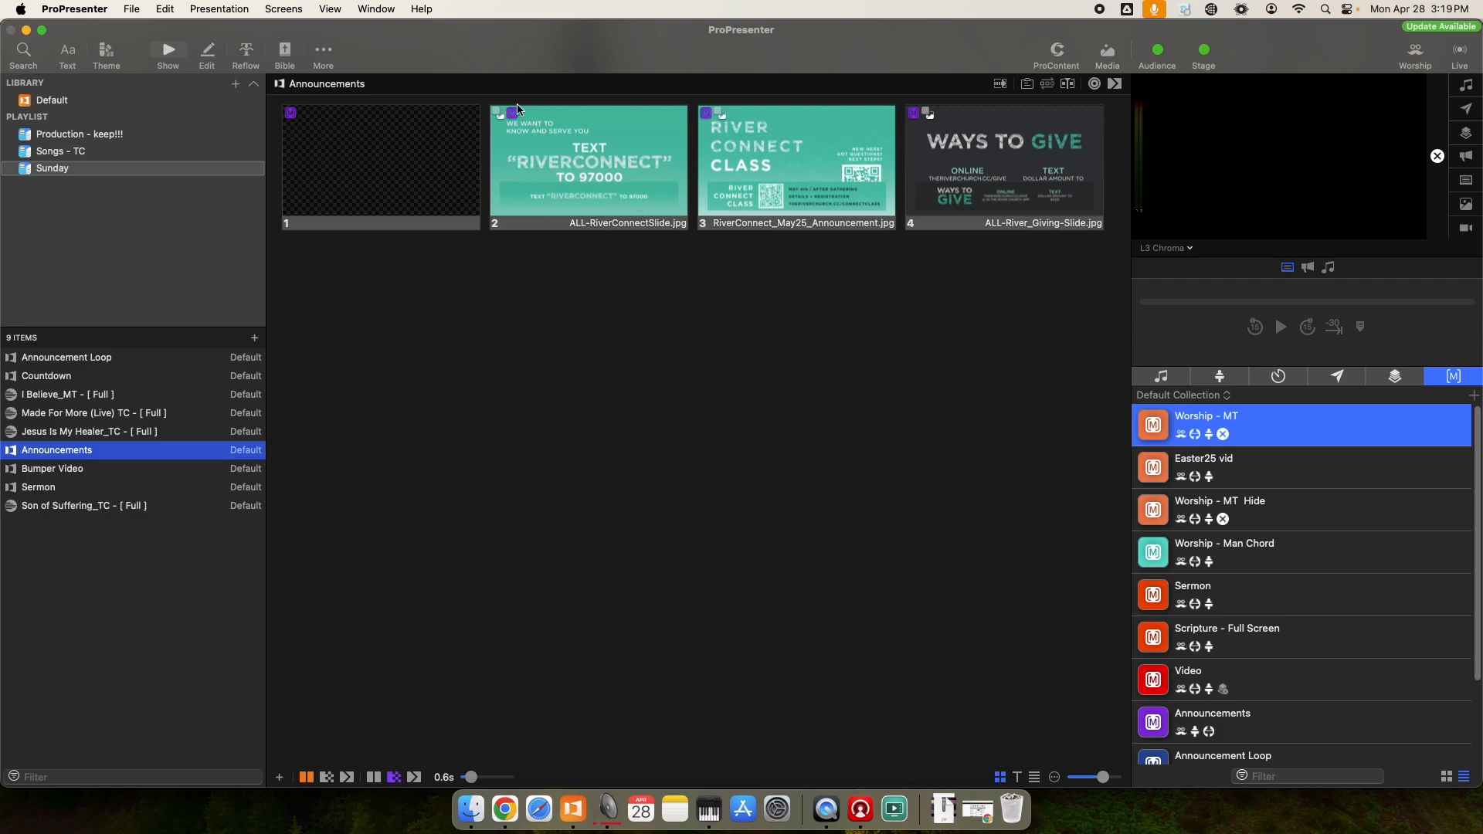
mouse_move(556, 209)
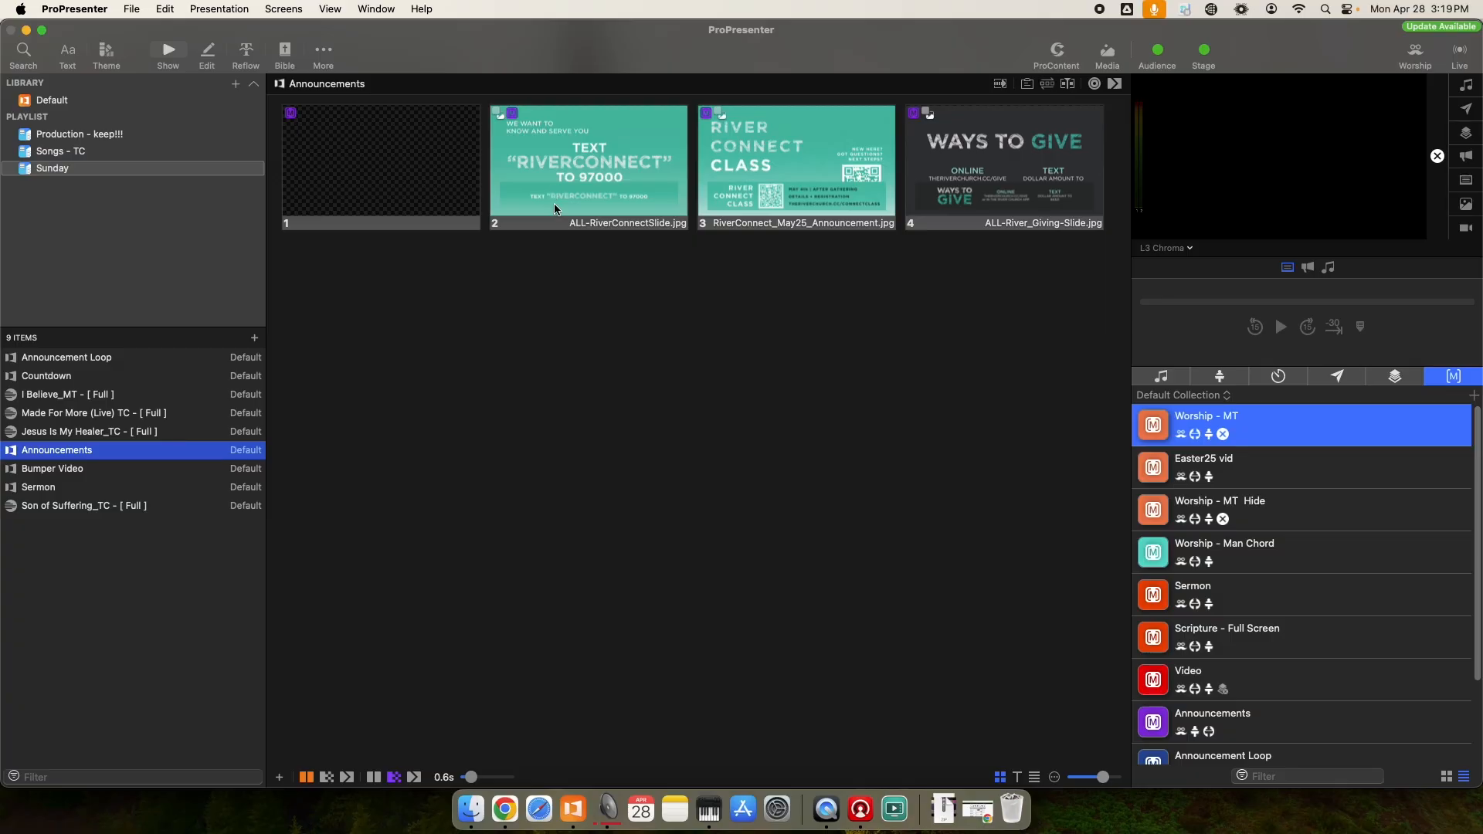
mouse_move(570, 316)
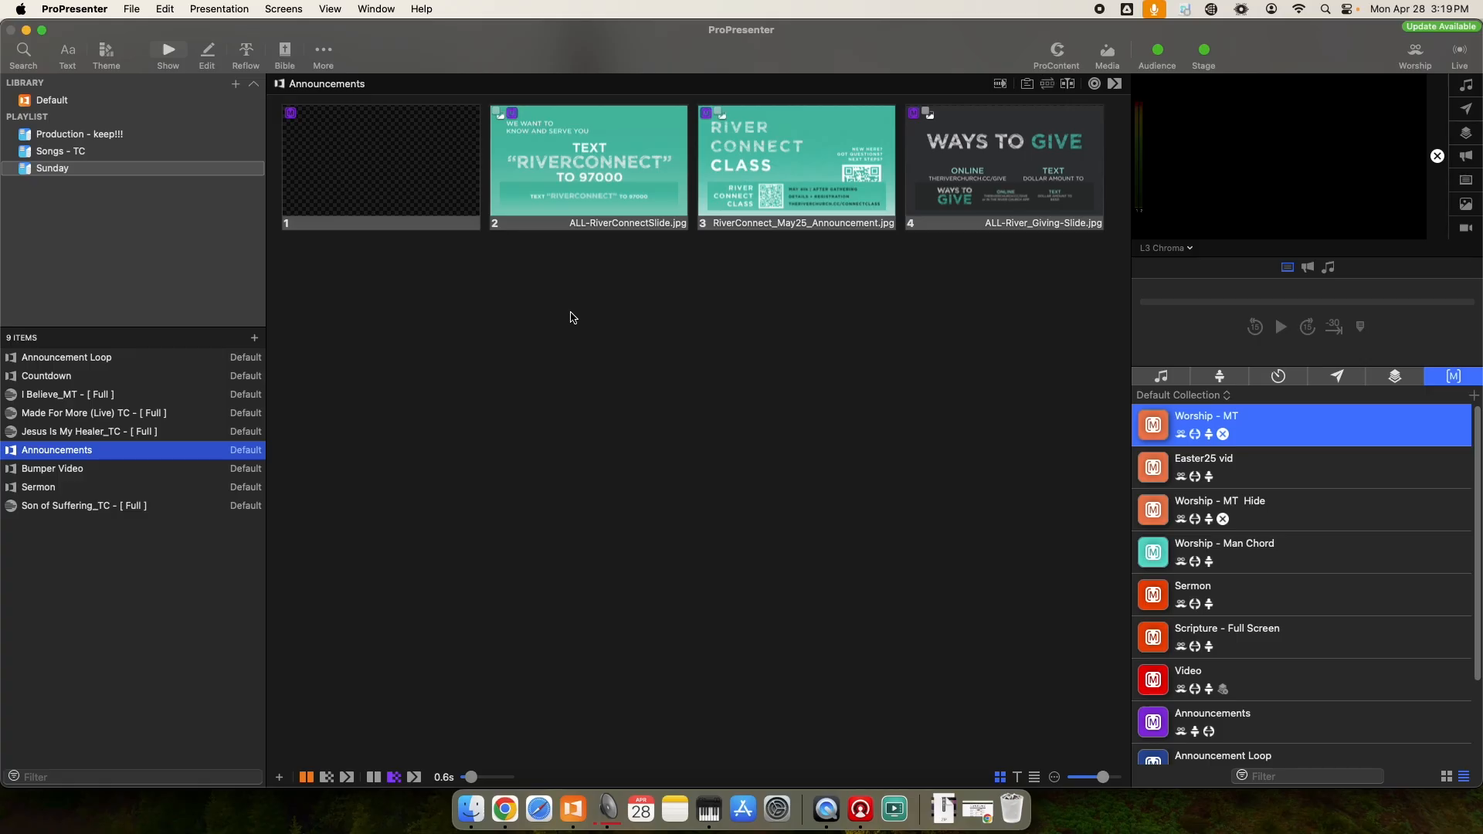
Edit slide 4 (Verse 1) of I Believe_MT and set its background color to green.
click(67, 395)
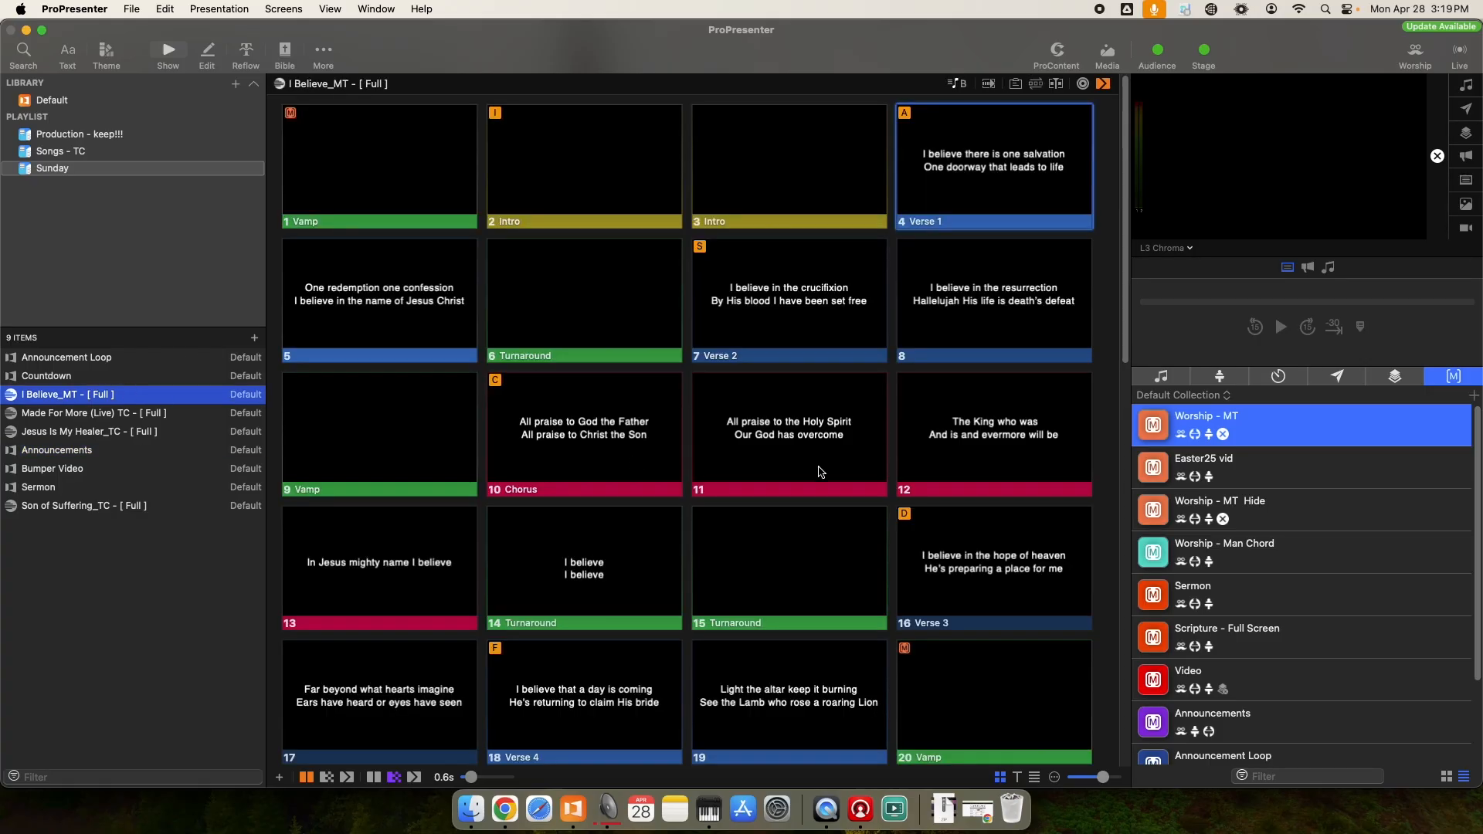
mouse_move(1004, 197)
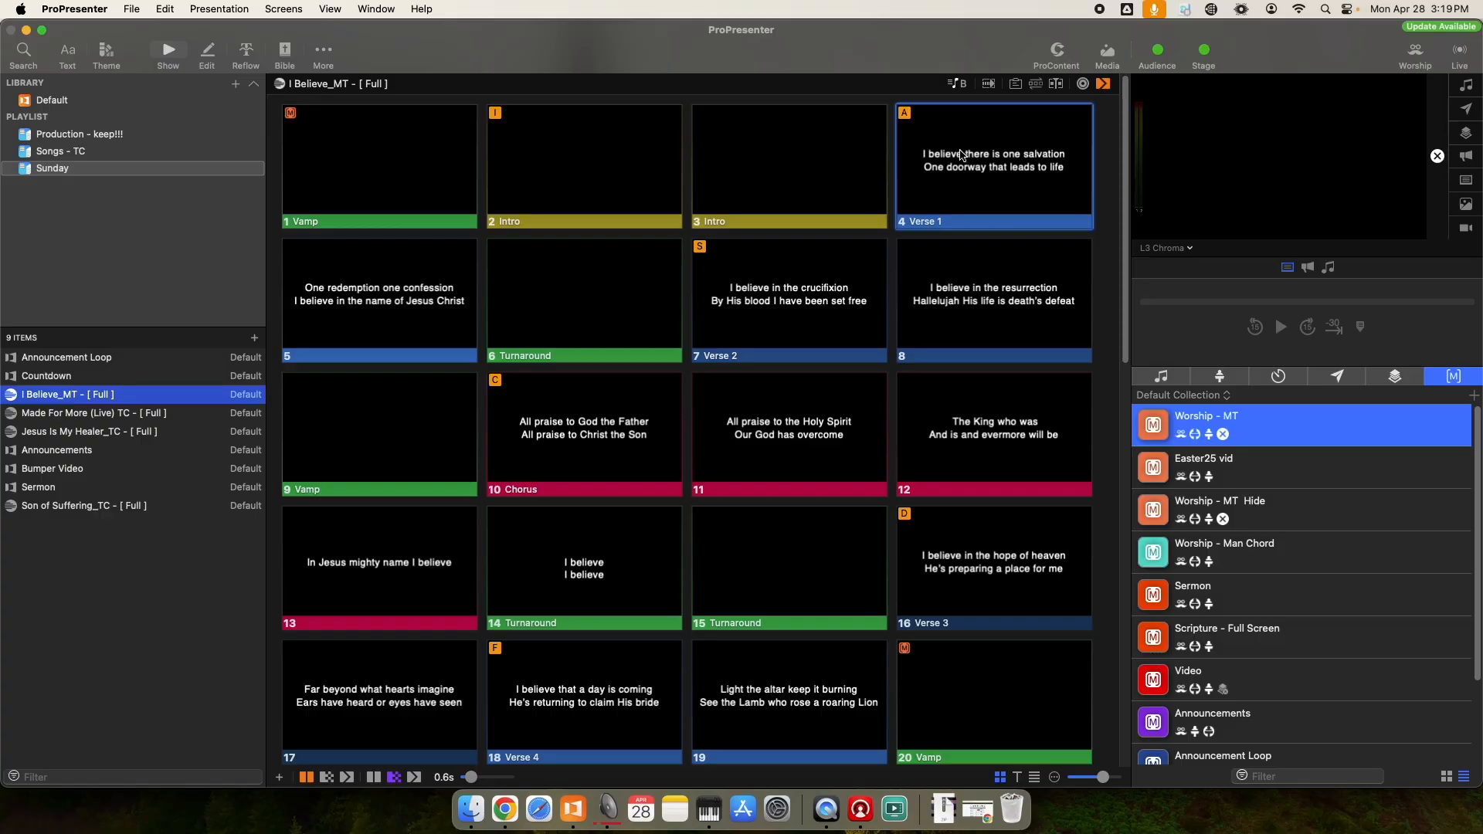
mouse_move(960, 167)
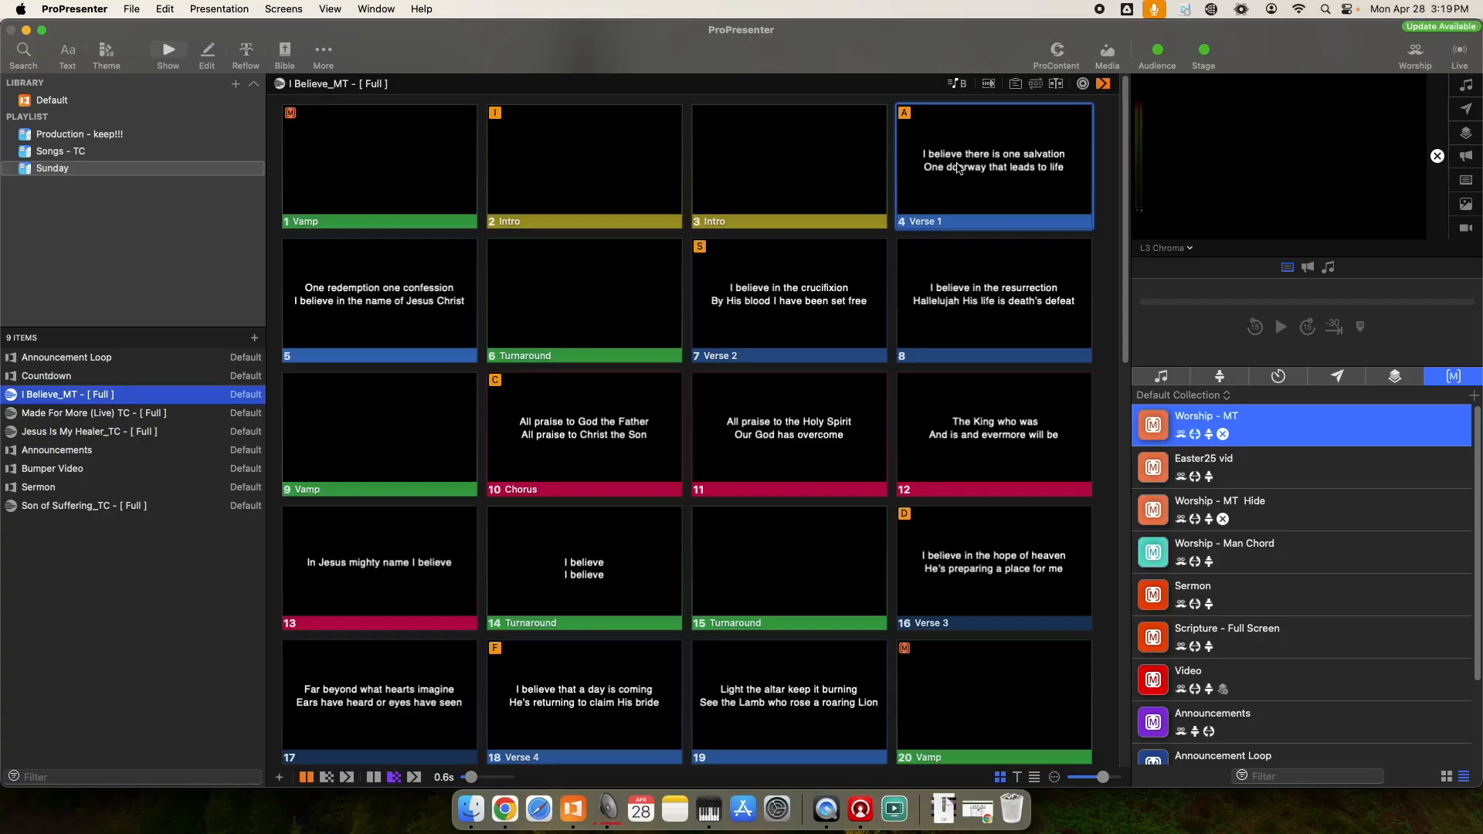
right_click(956, 167)
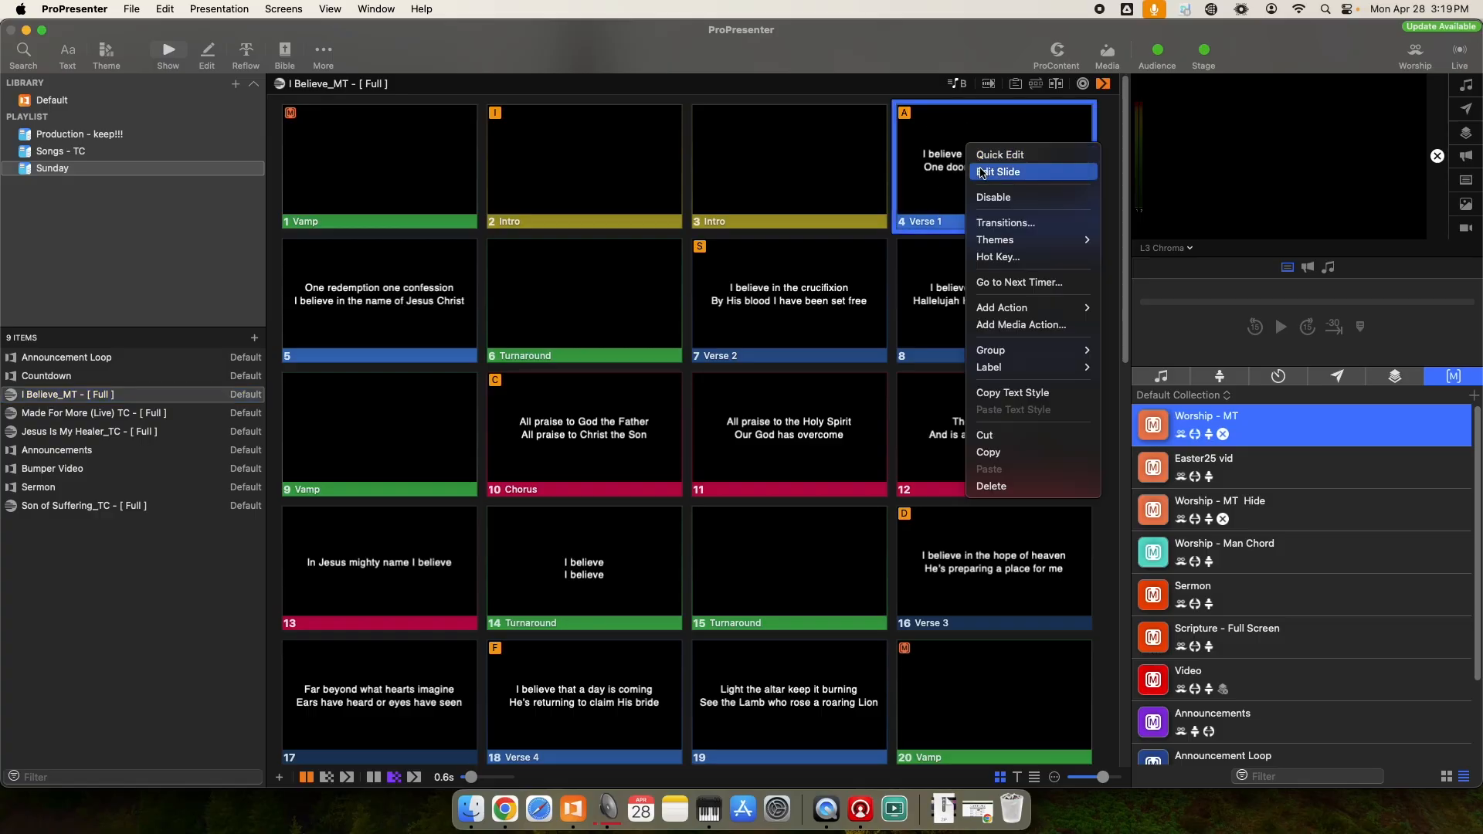
click(1000, 171)
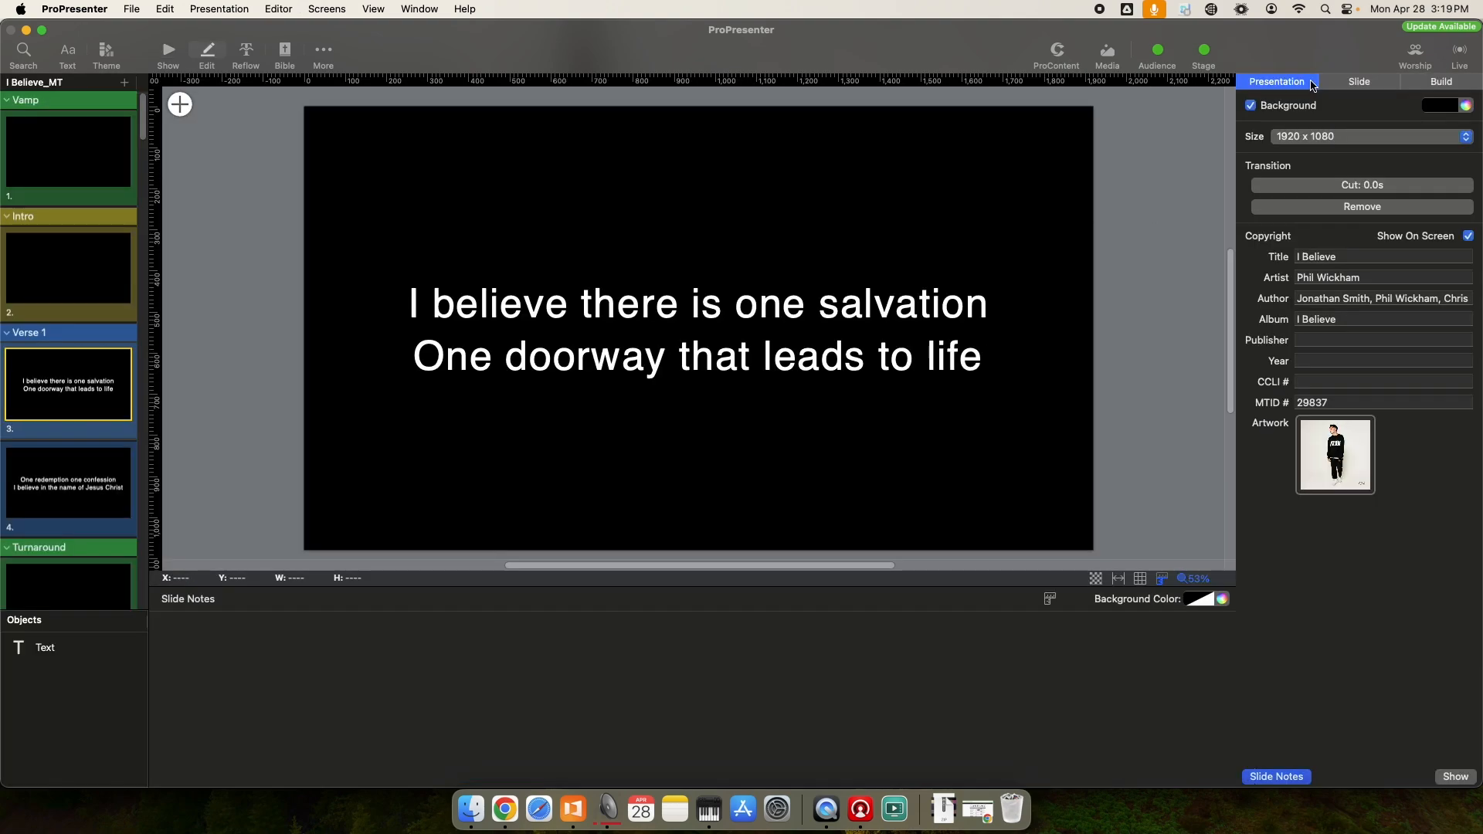
click(1359, 81)
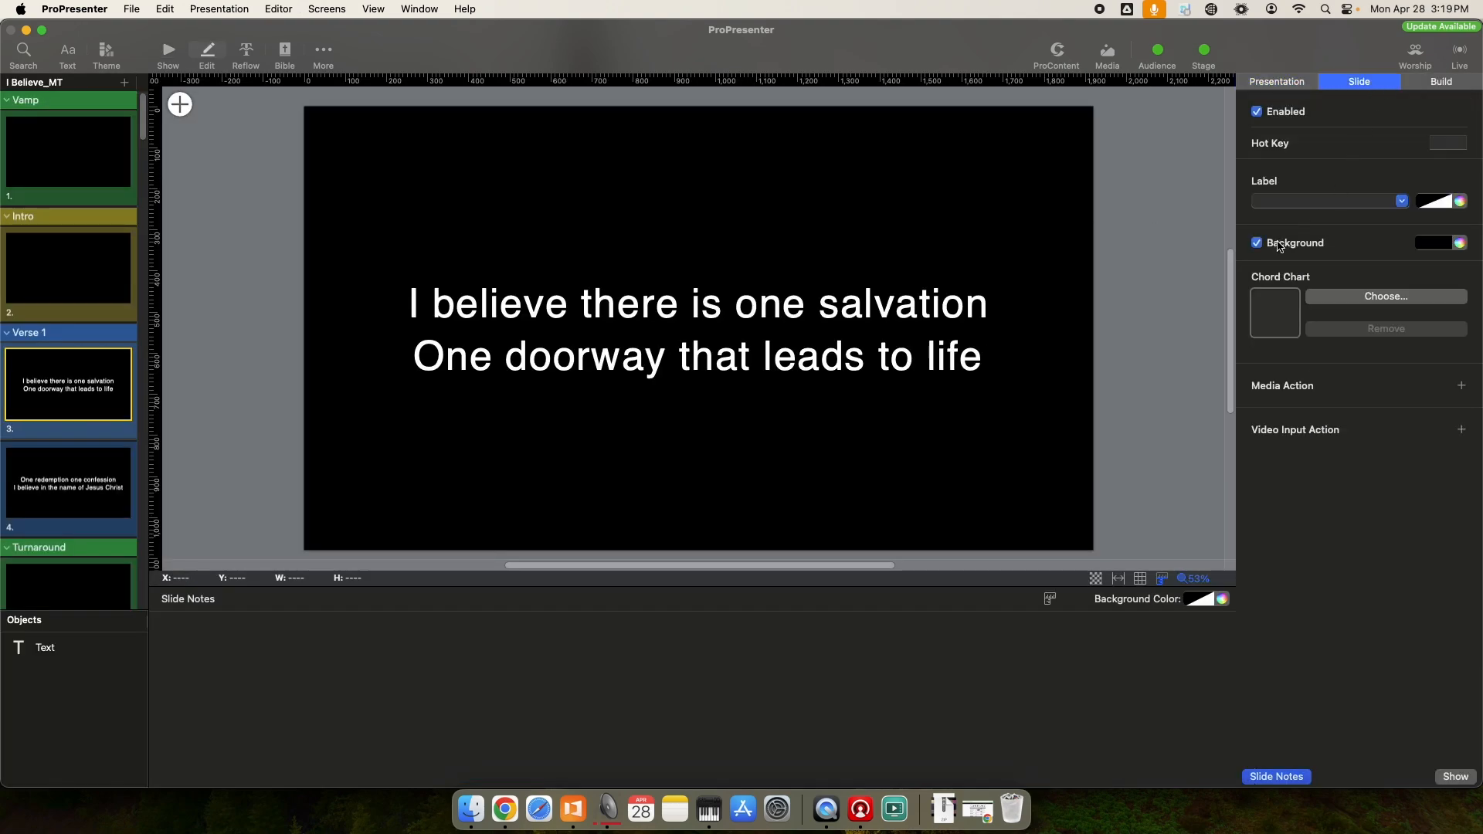
click(1433, 243)
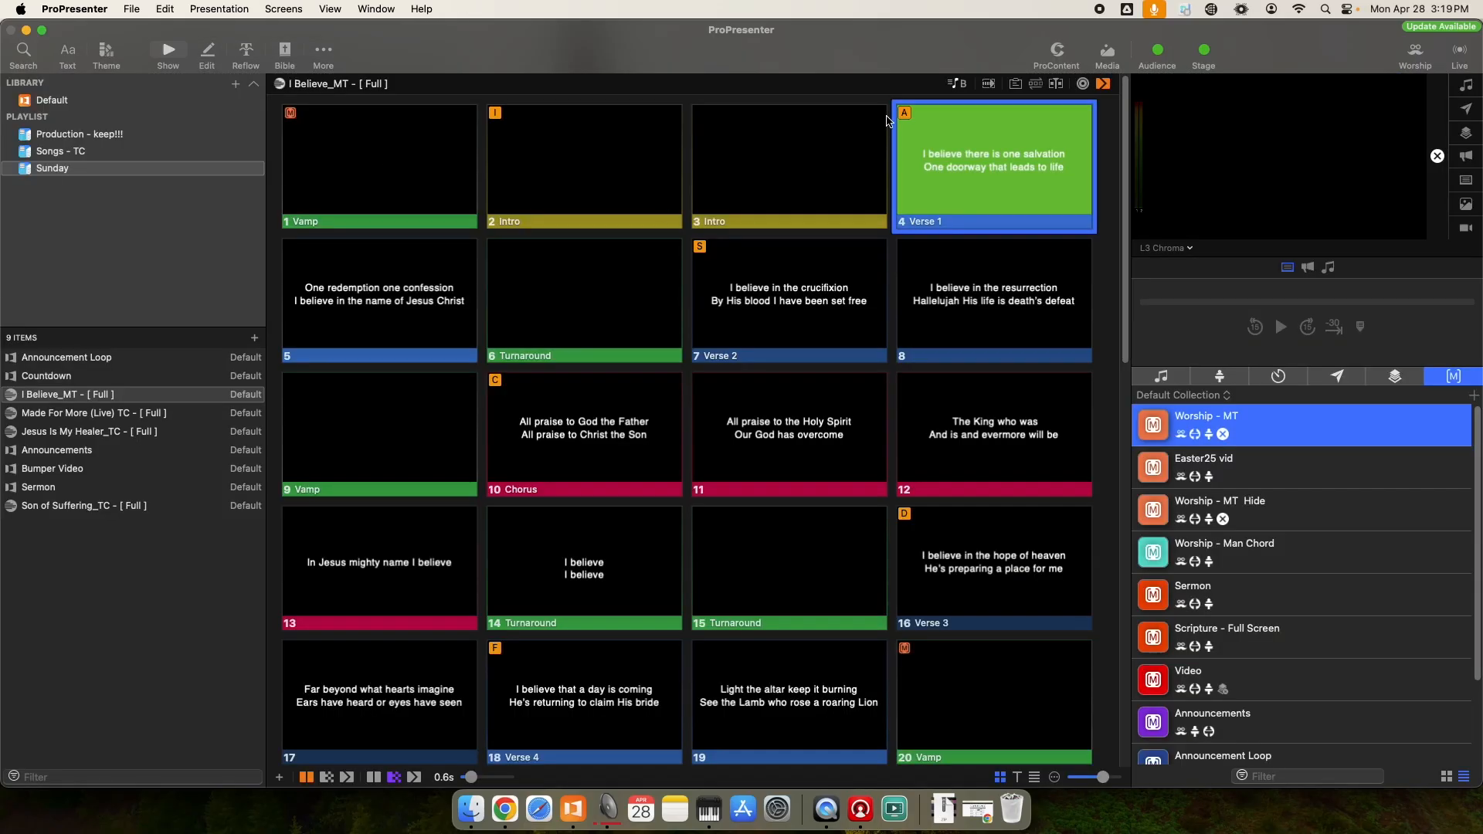
mouse_move(1009, 128)
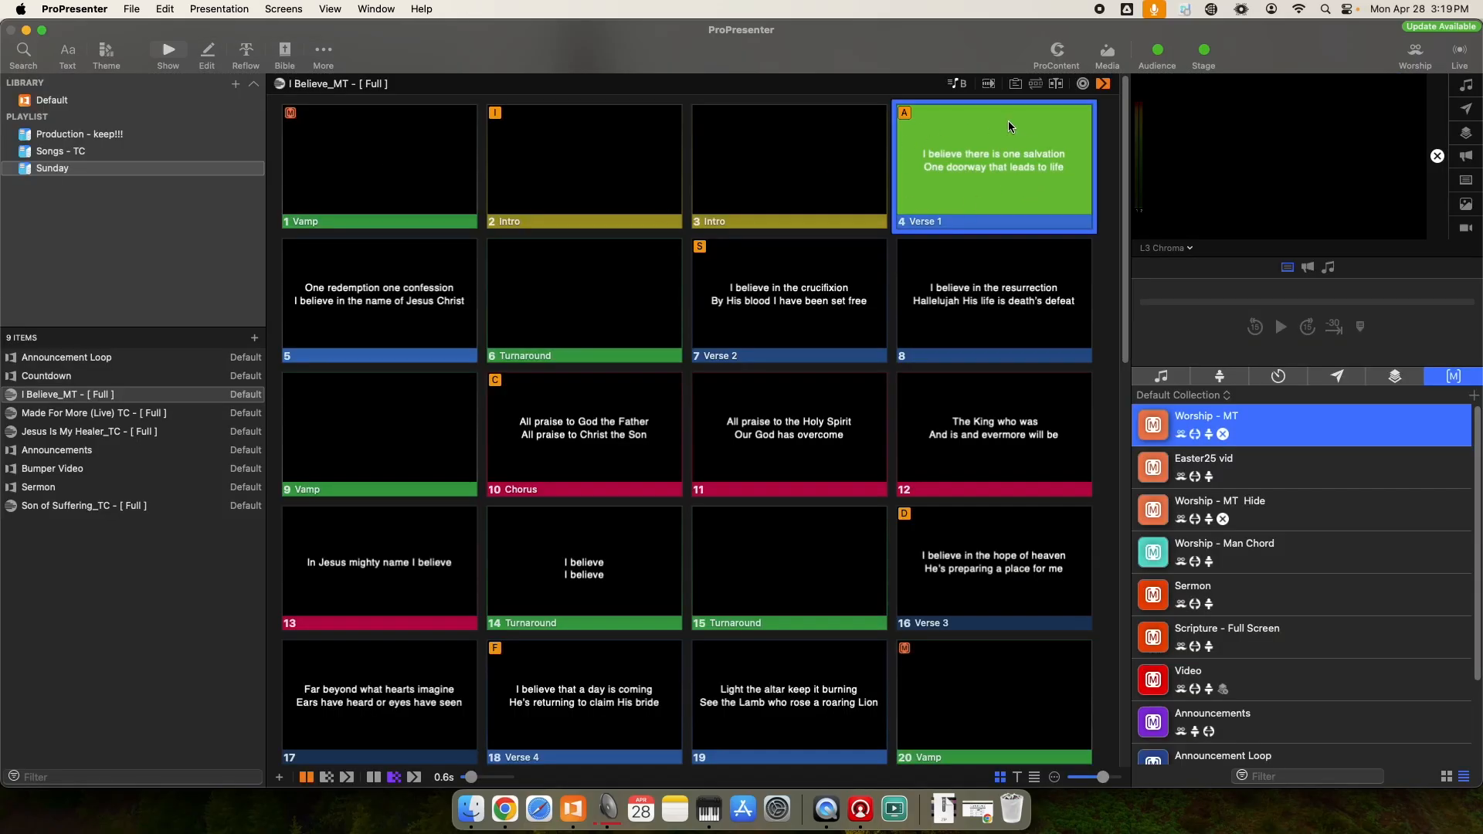
Trigger the green Verse 1 slide so the output shows its lyrics over green.
click(993, 161)
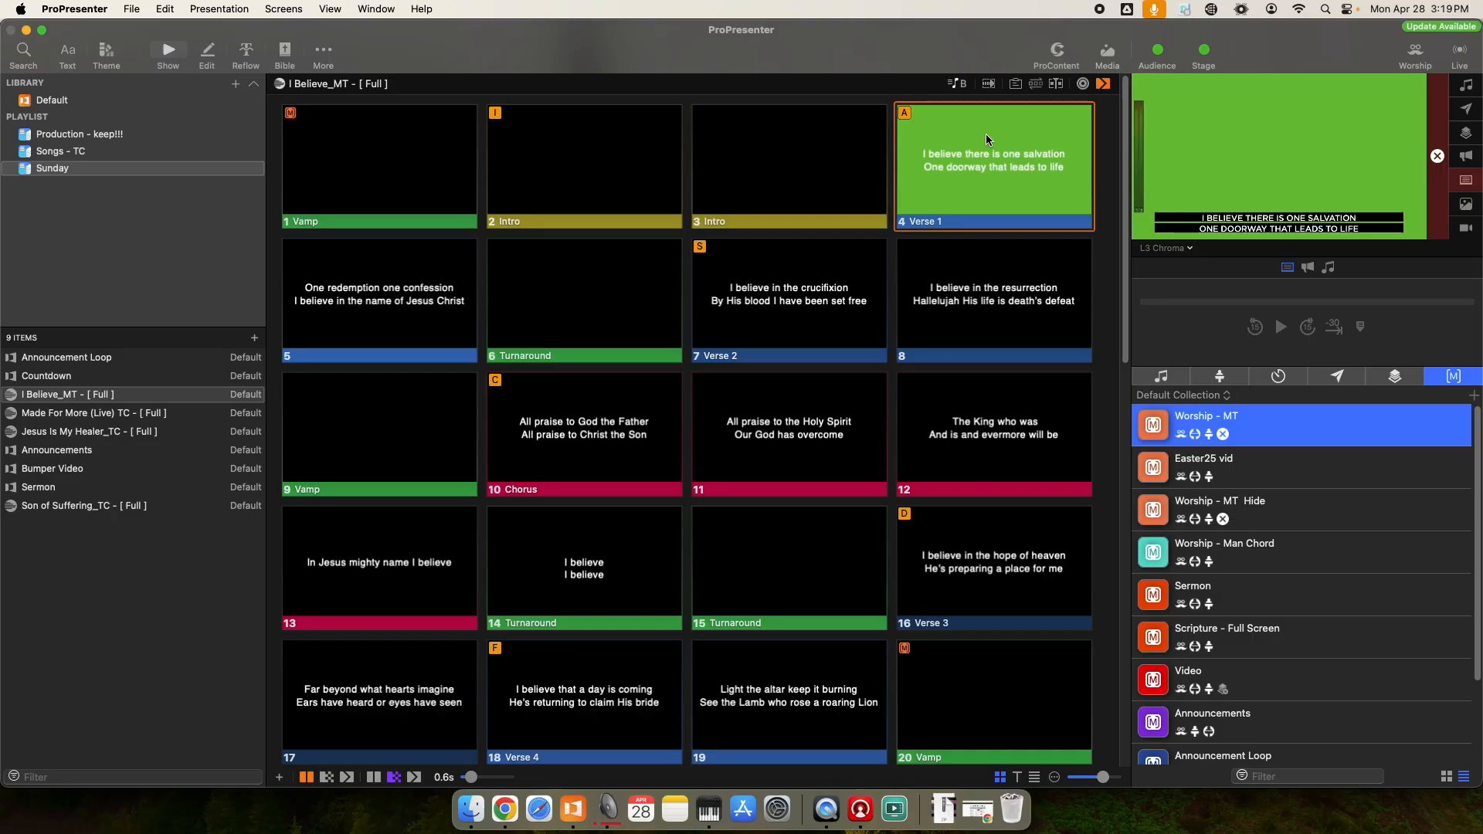